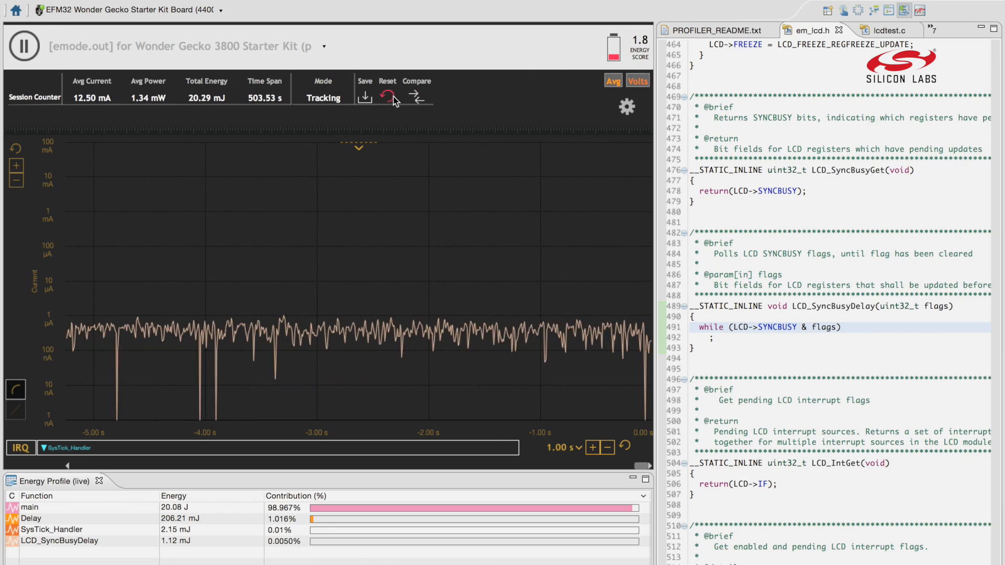
Step: Reset the session counters, bringing average current to about 433 nA and energy score to 7.0
click(387, 95)
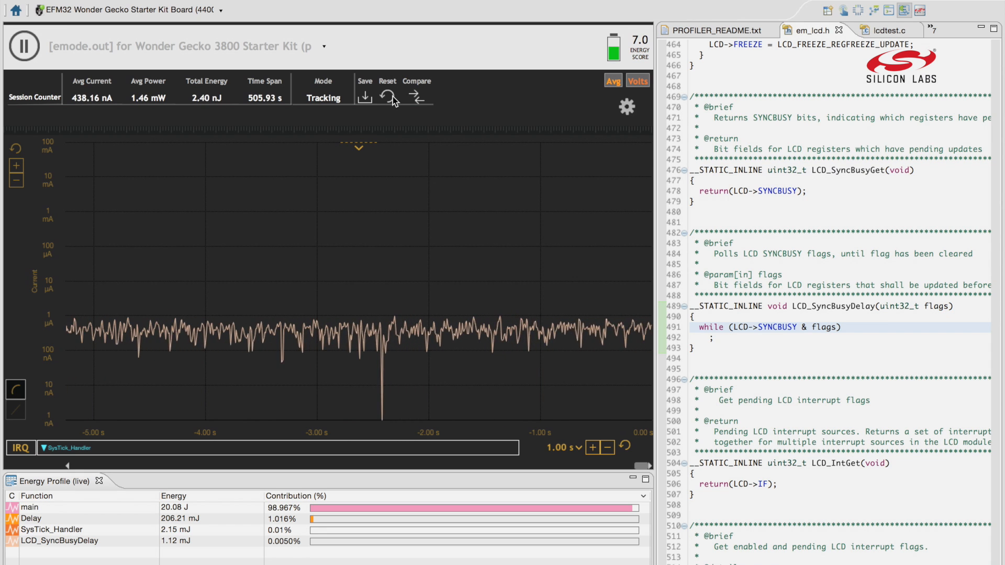
click(387, 96)
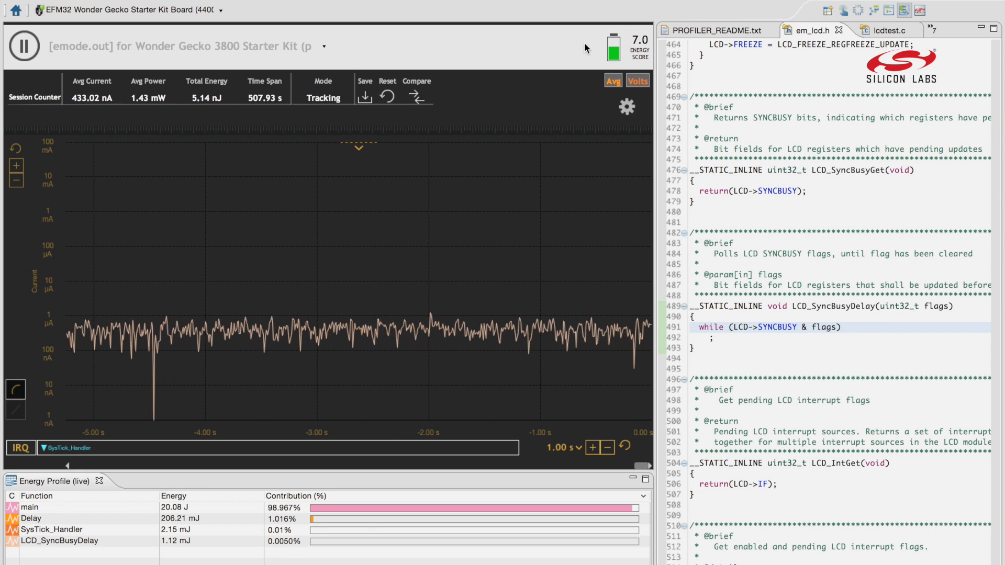